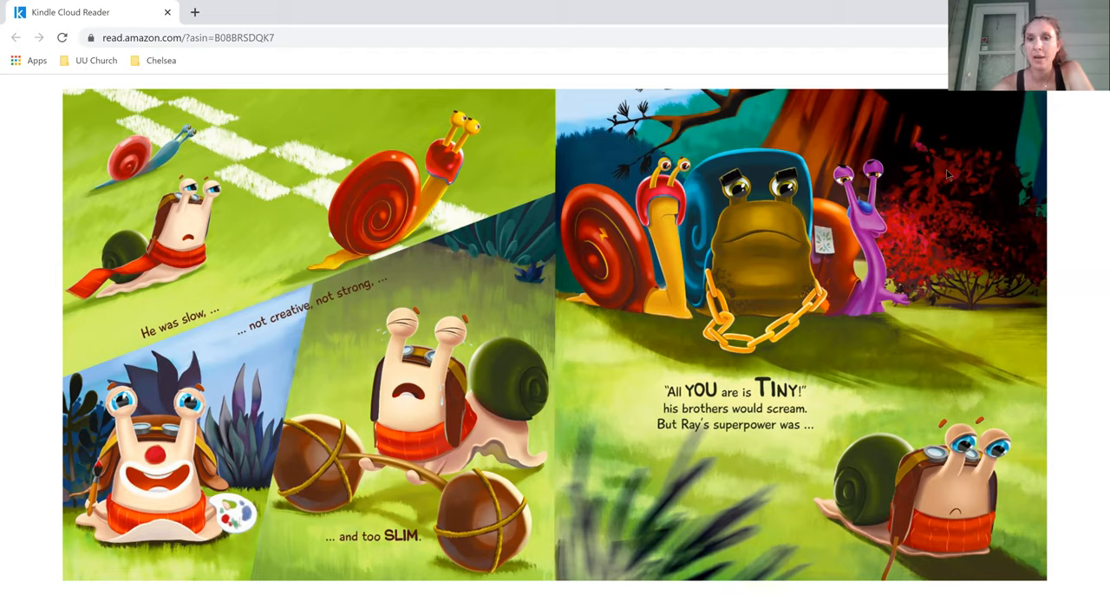
- Page forward three spreads, past the paper airplane pages, to Ray asleep on a strawberry
left_click(1084, 348)
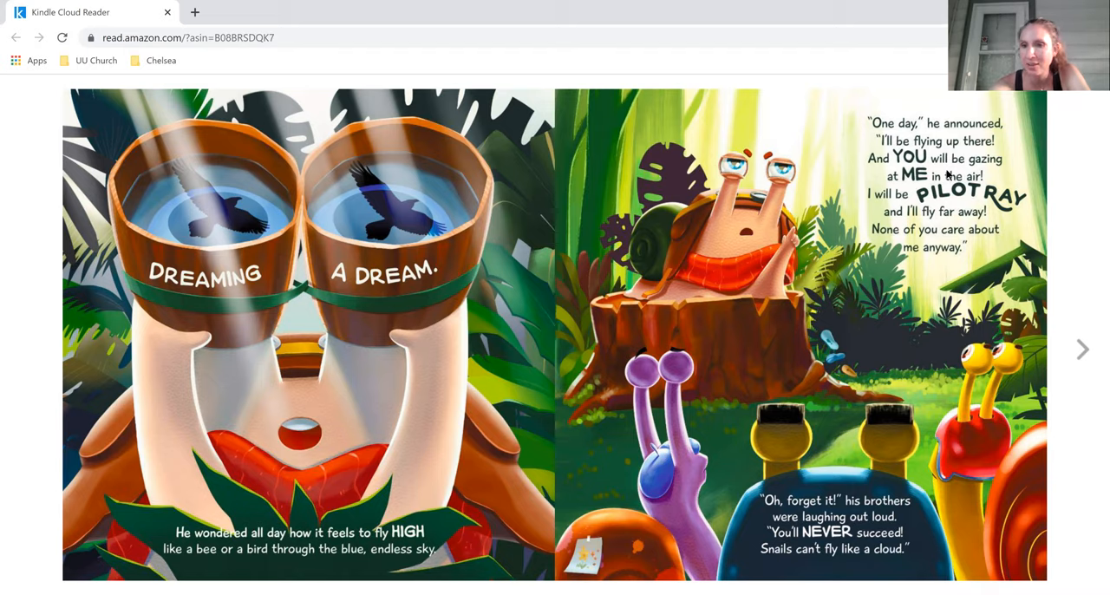
left_click(1083, 349)
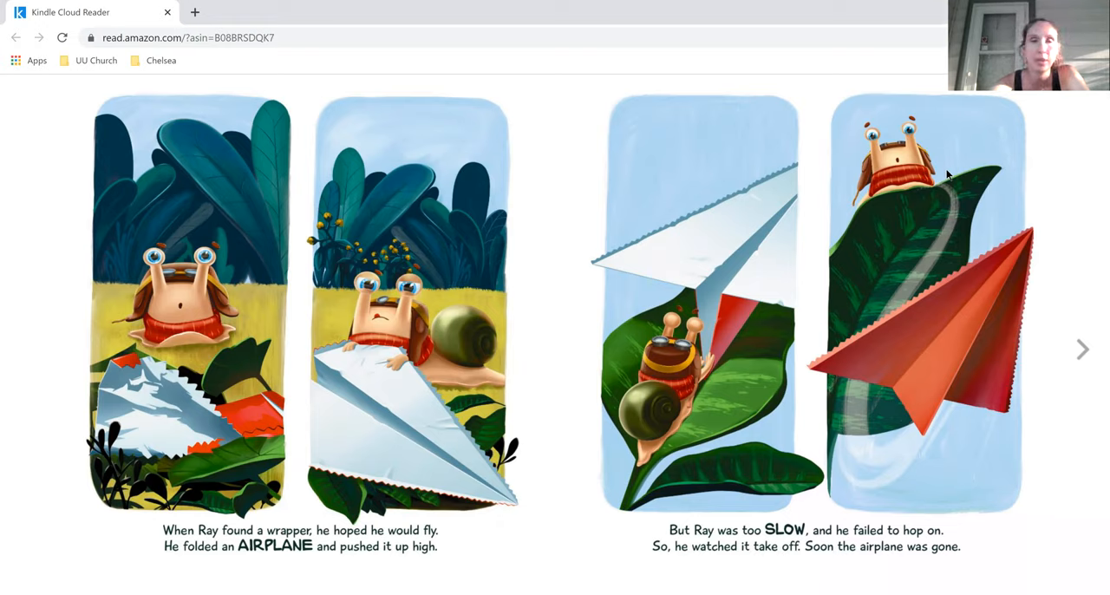
left_click(1083, 349)
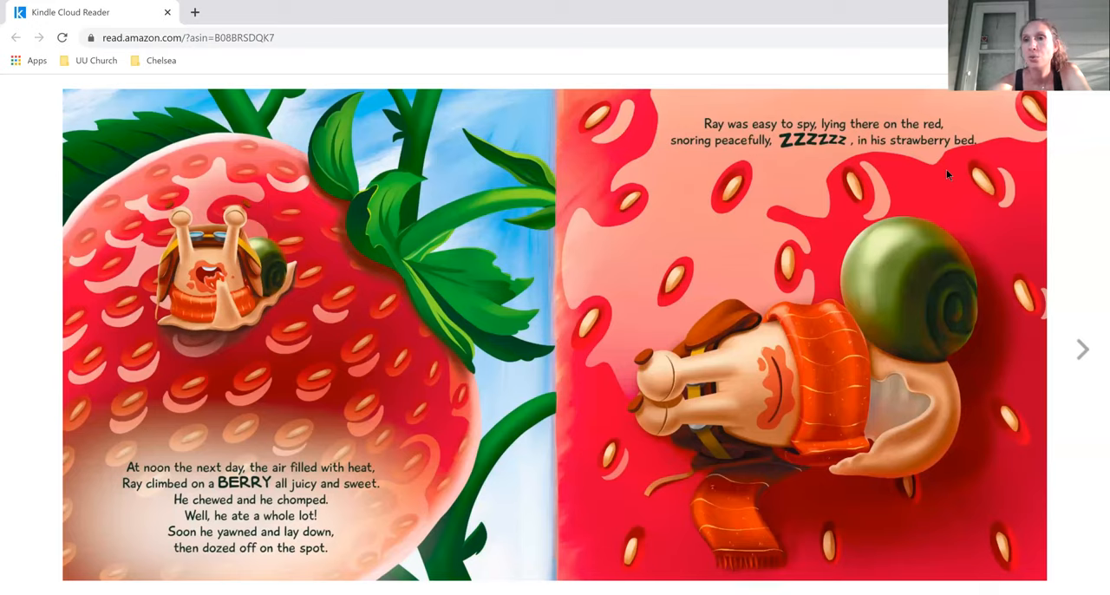
- Turn two spreads past the crow pages to Ray carried off while his brothers cry
left_click(1082, 349)
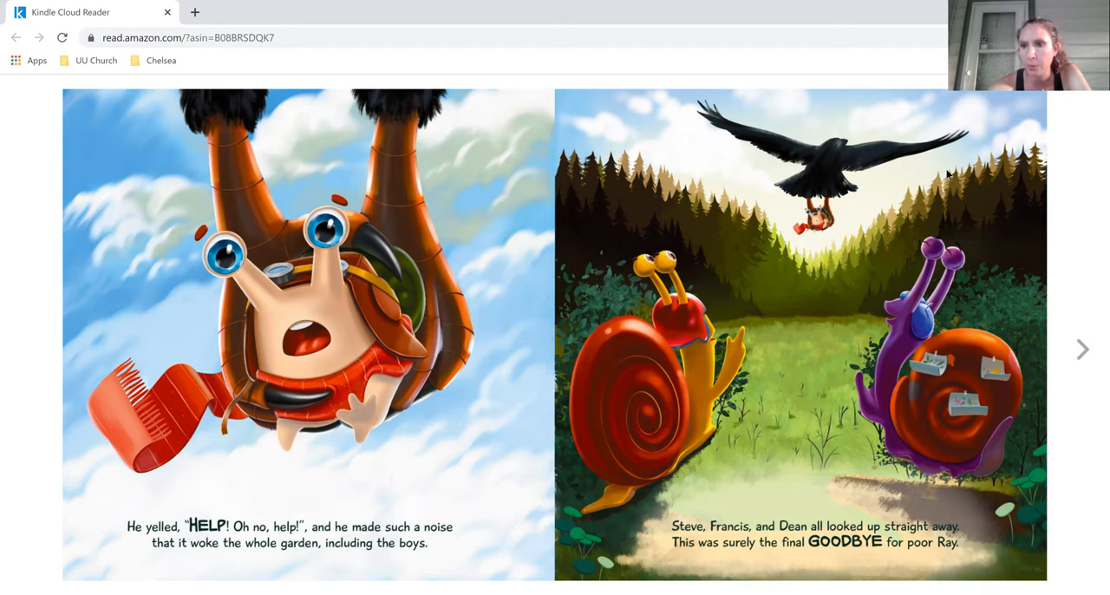
left_click(1082, 349)
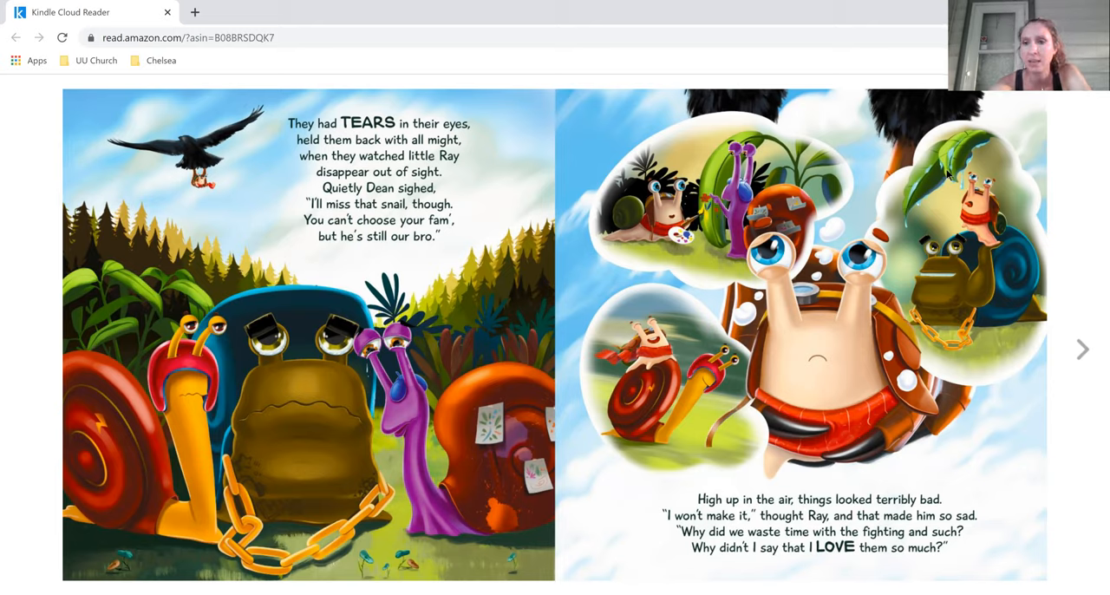
- Page forward three times, past Ray's fall, to Ray flying home on his paper plane
left_click(1084, 349)
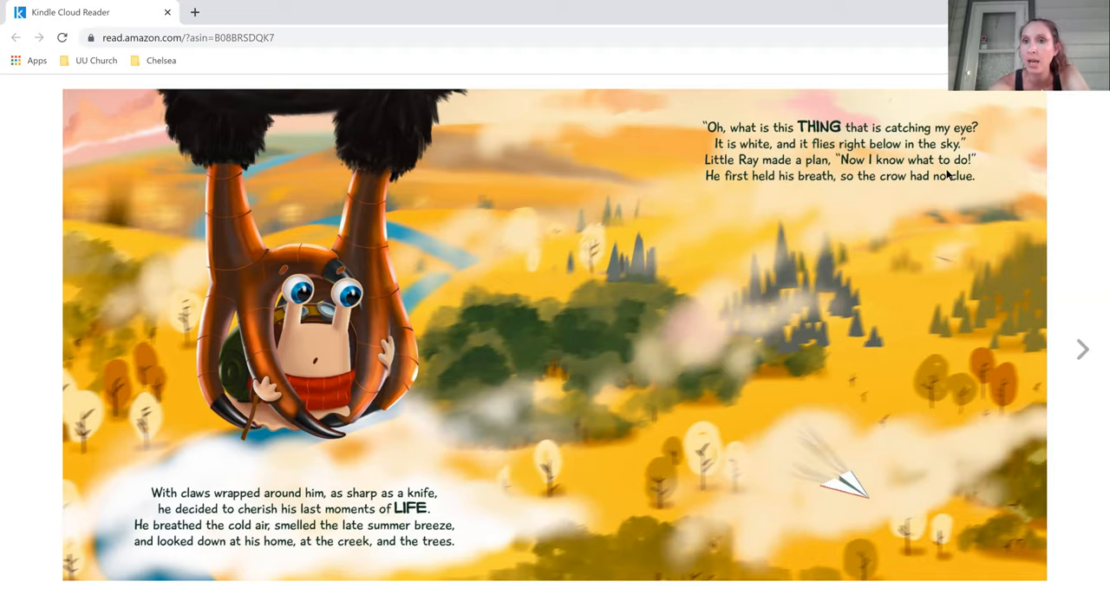
left_click(1084, 349)
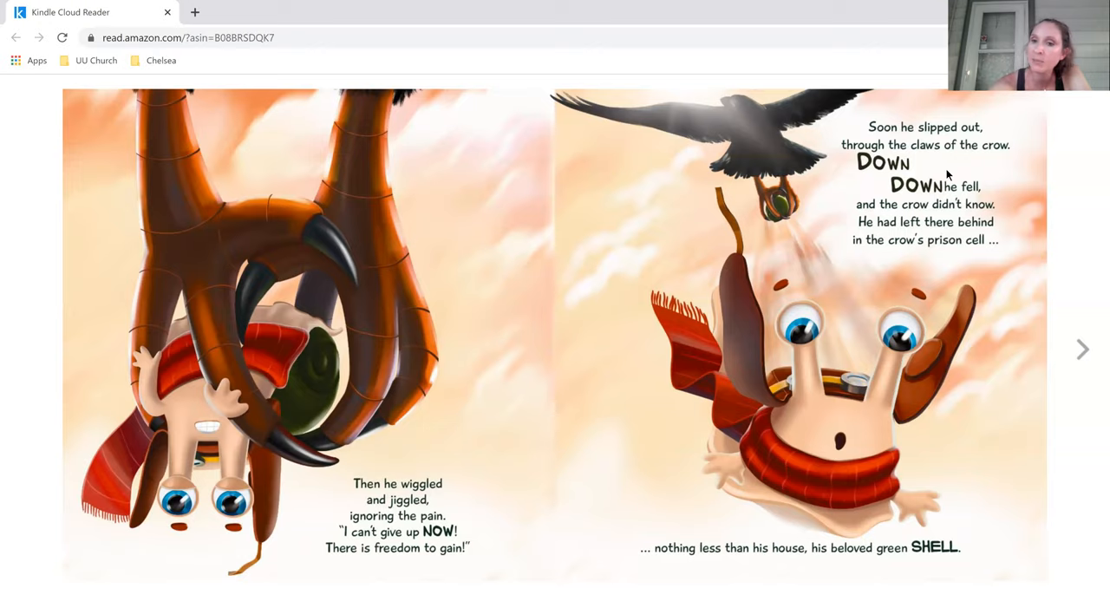
left_click(1085, 349)
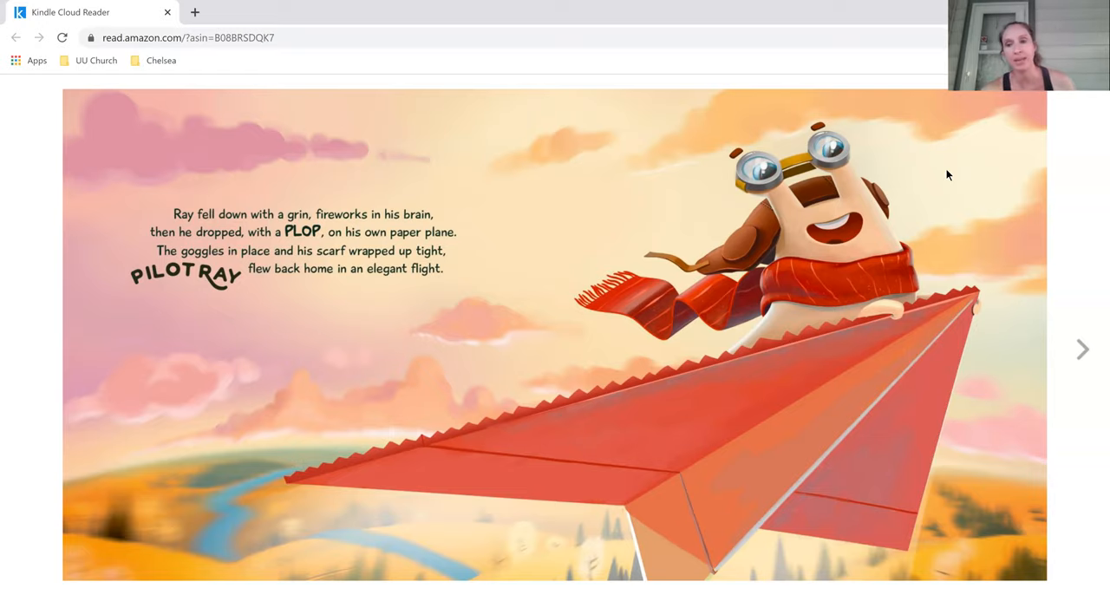
- Turn through the reunion and final story spreads to the About the Author back page
left_click(1084, 349)
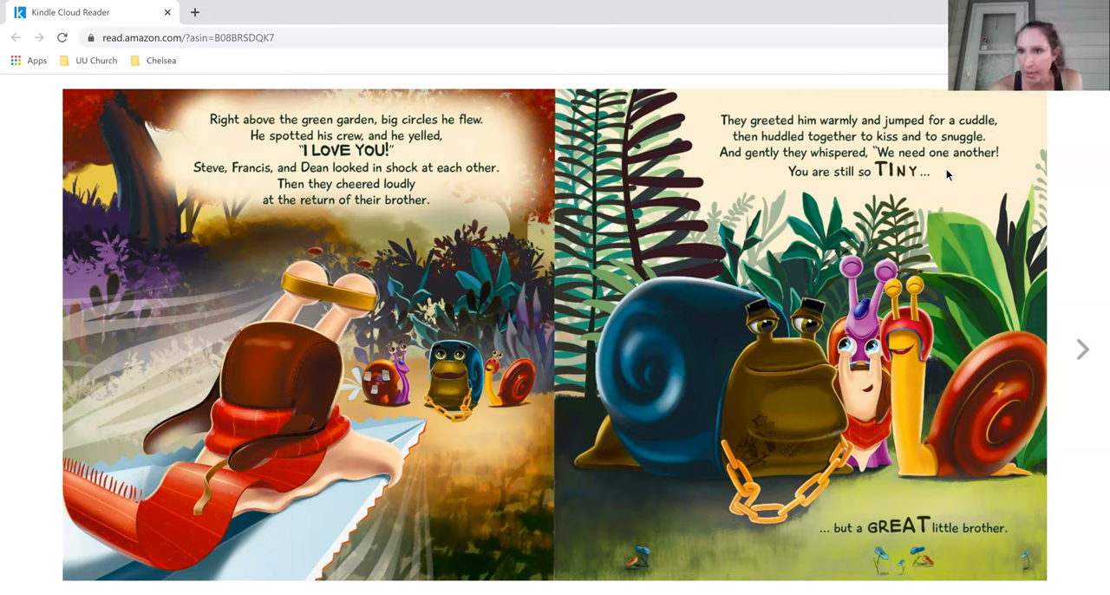
mouse_move(948, 177)
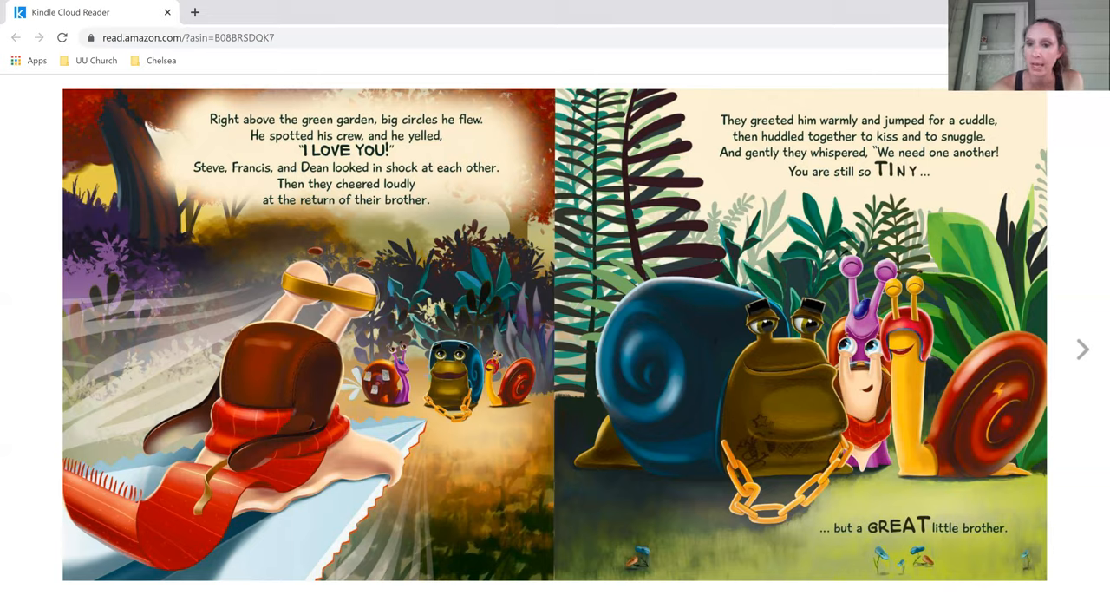
left_click(1084, 349)
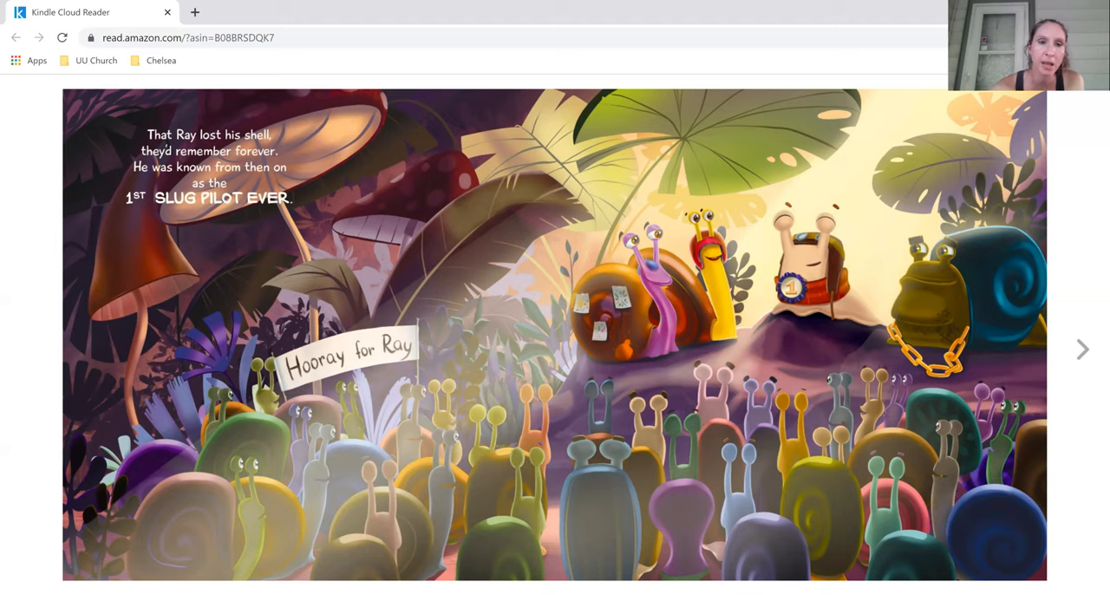
left_click(1084, 349)
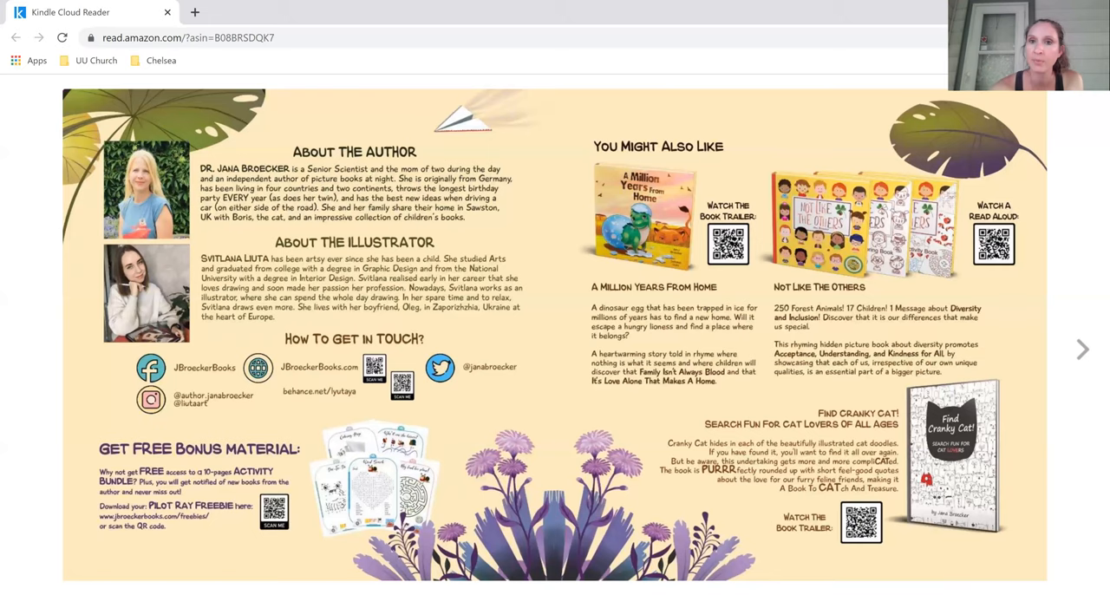